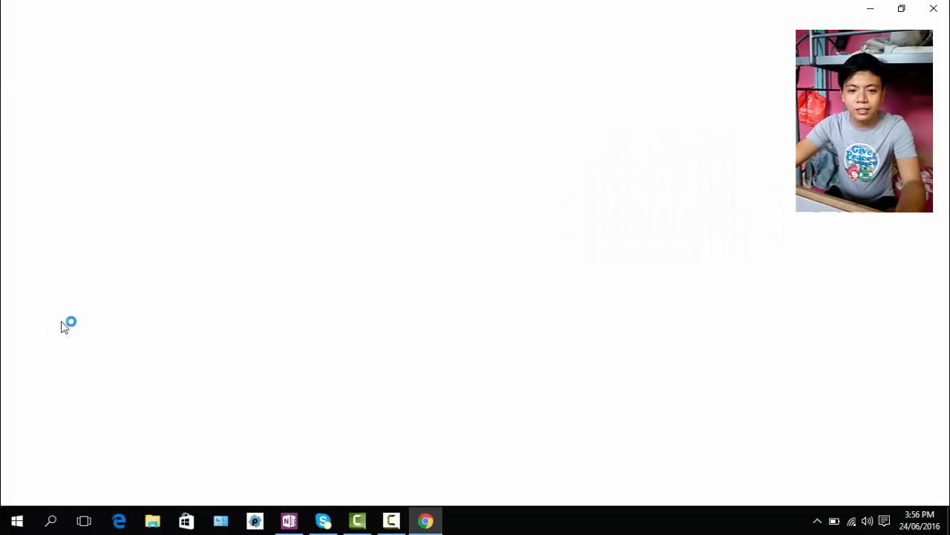
# Step: Launch Chrome, go to google.com/adsense and sign in with the saved password
pyautogui.click(425, 520)
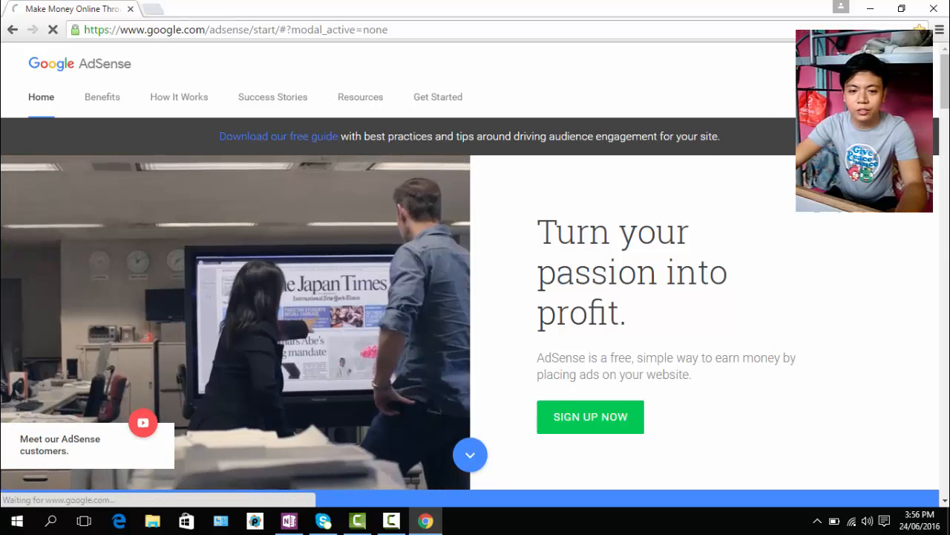
pyautogui.click(589, 416)
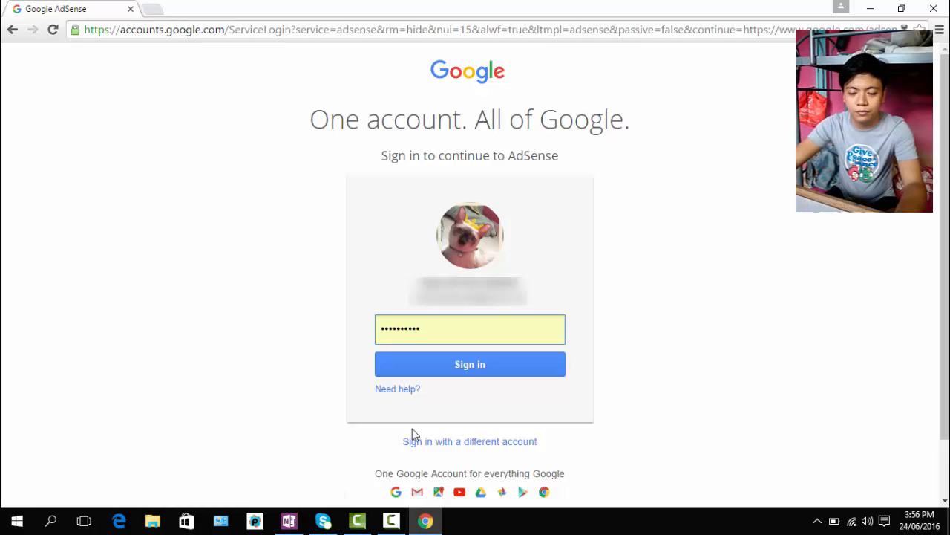
pyautogui.click(470, 364)
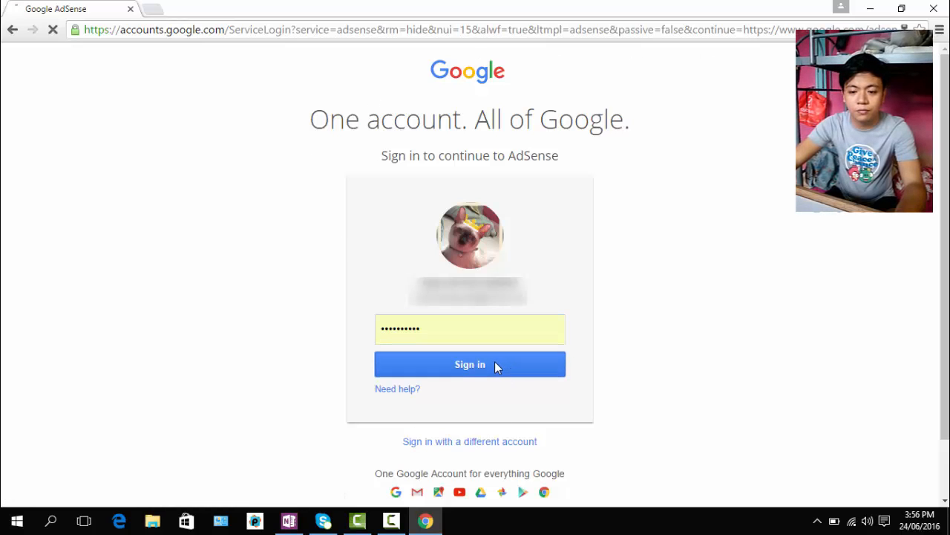
# Step: From the Home dashboard with $236.16 balance, act on the red payments-on-hold banner
pyautogui.click(469, 364)
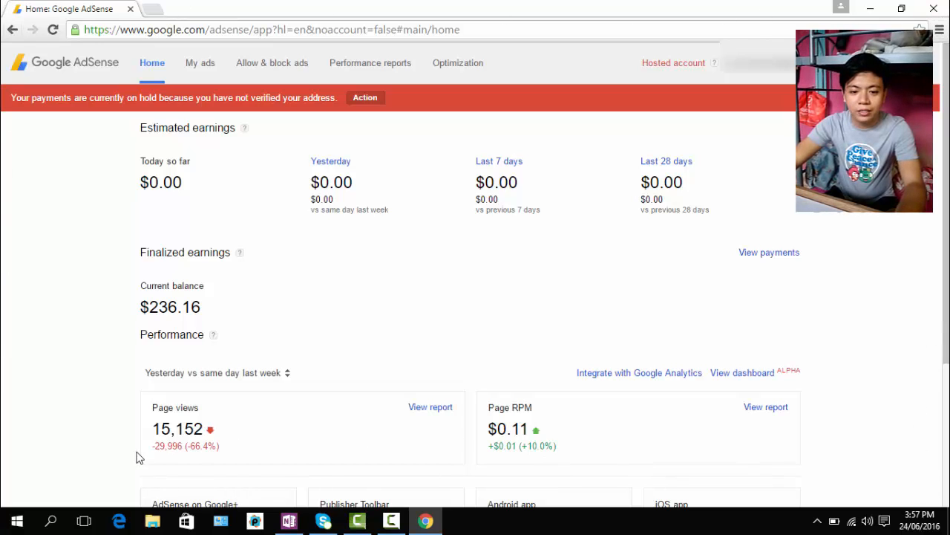
pyautogui.moveTo(158, 279)
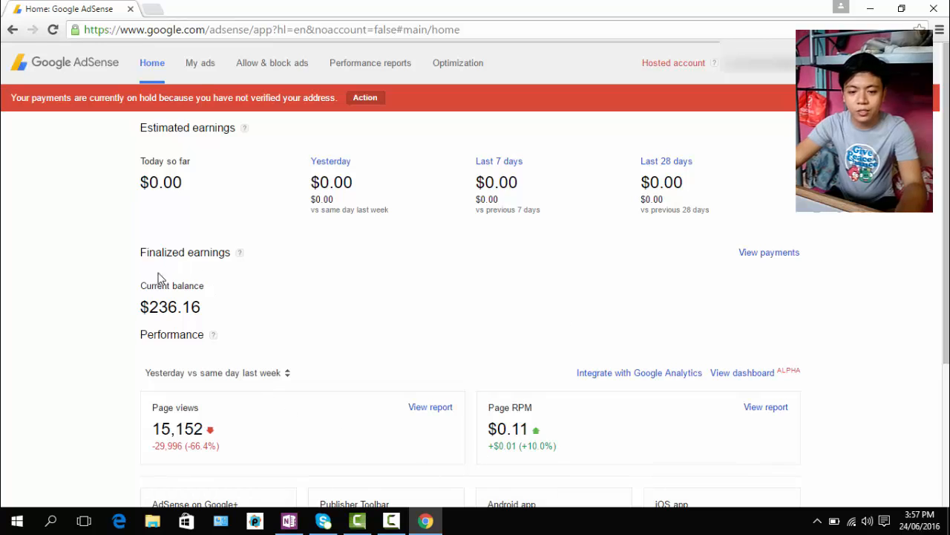
pyautogui.moveTo(214, 325)
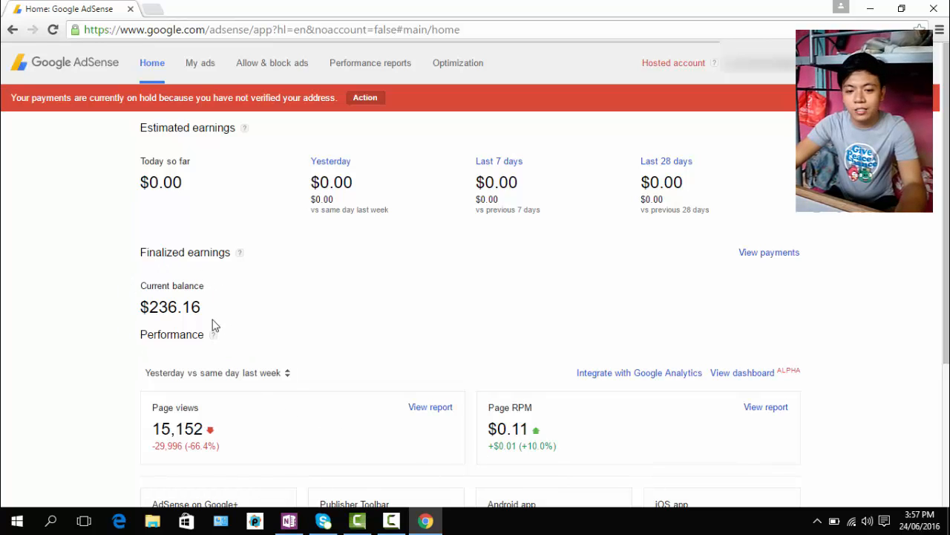
pyautogui.moveTo(211, 288)
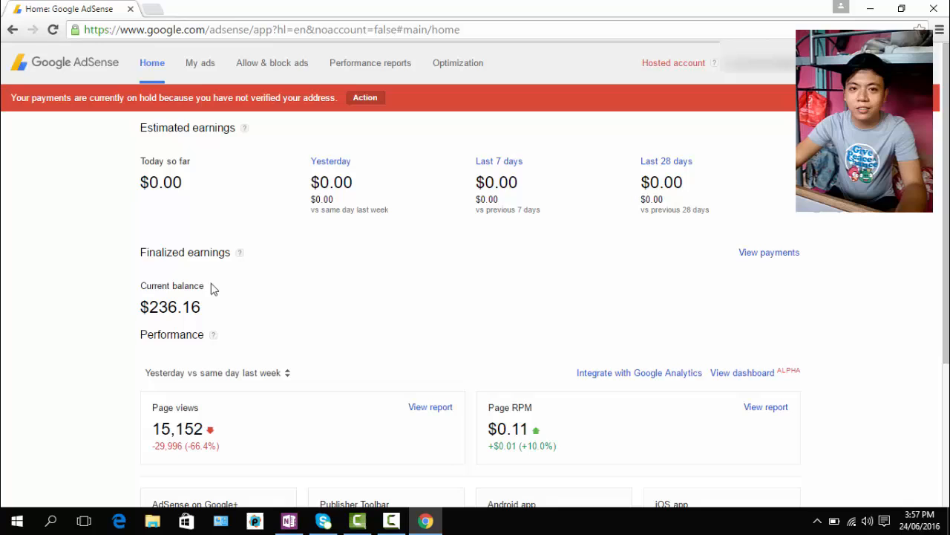
pyautogui.moveTo(401, 249)
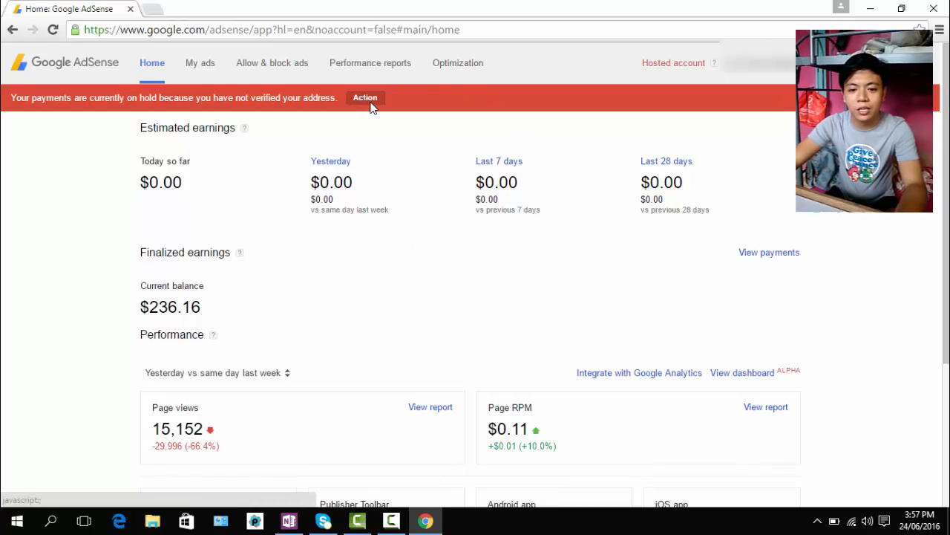
pyautogui.click(365, 98)
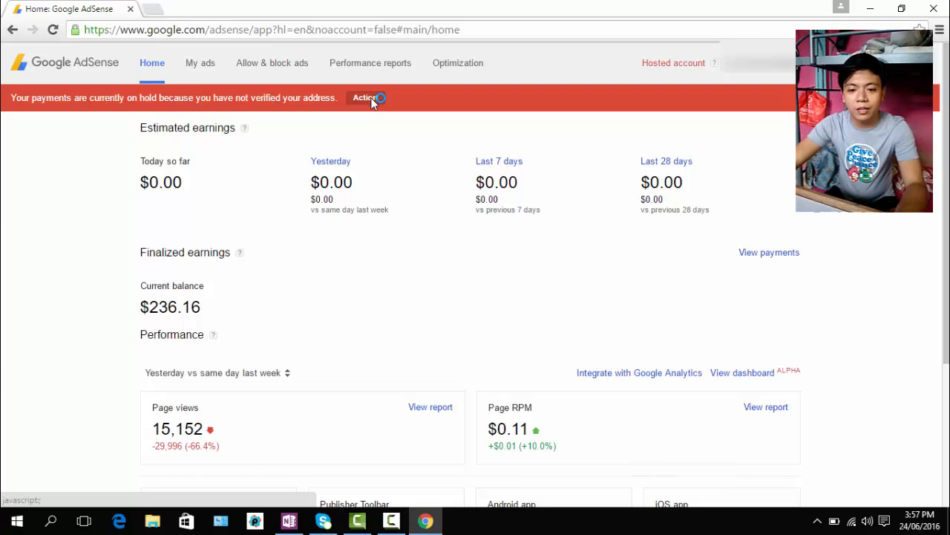
# Step: View the Verify address page with the June 3, 2016 PIN and the 6/24/16 new-PIN date
pyautogui.click(366, 98)
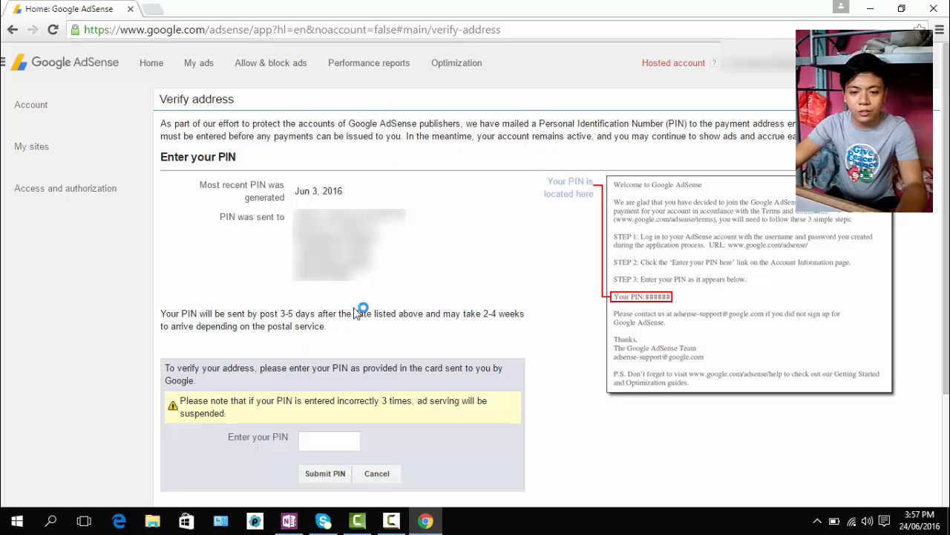
pyautogui.moveTo(332, 300)
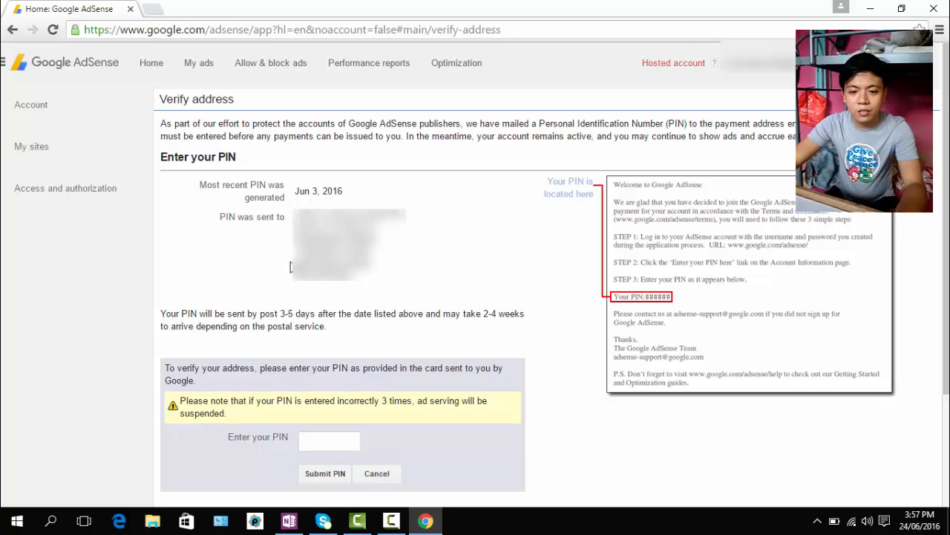
pyautogui.moveTo(330, 196)
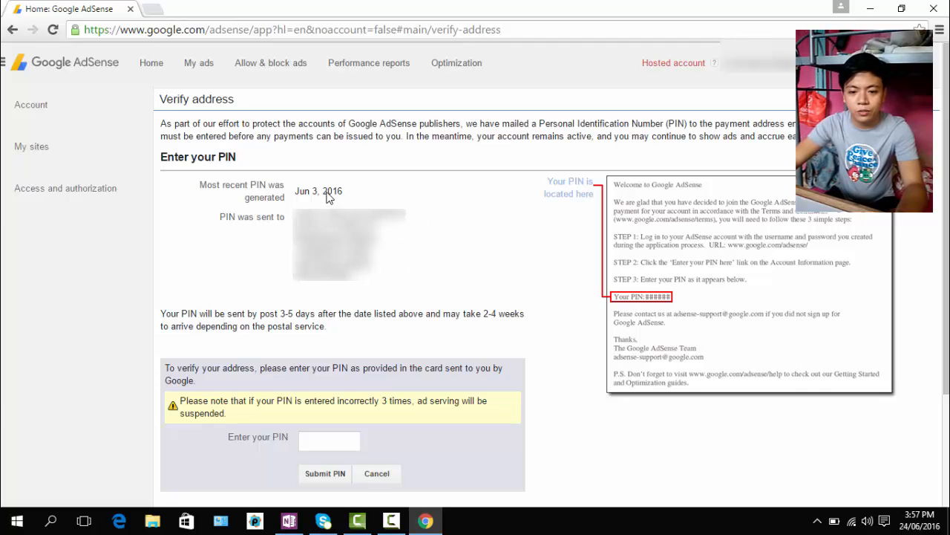
pyautogui.moveTo(437, 186)
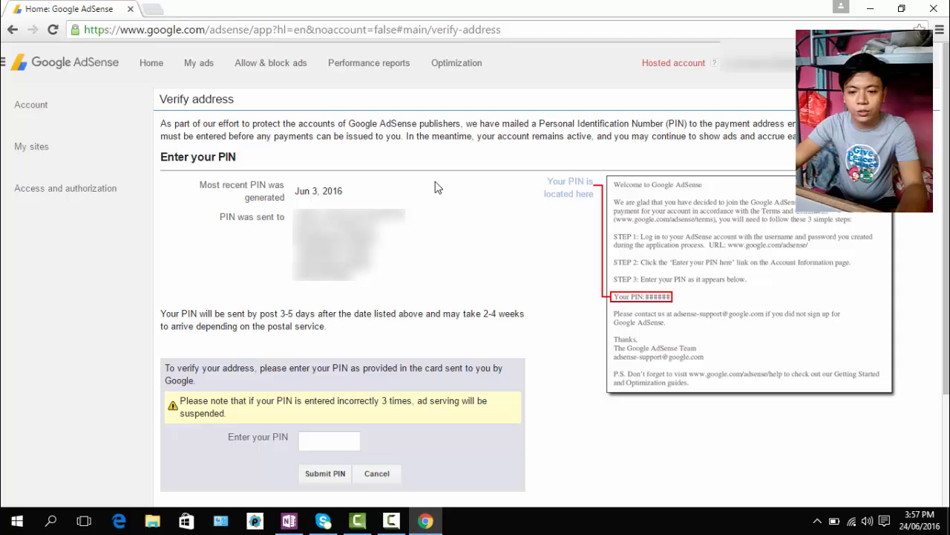
pyautogui.scroll(-3)
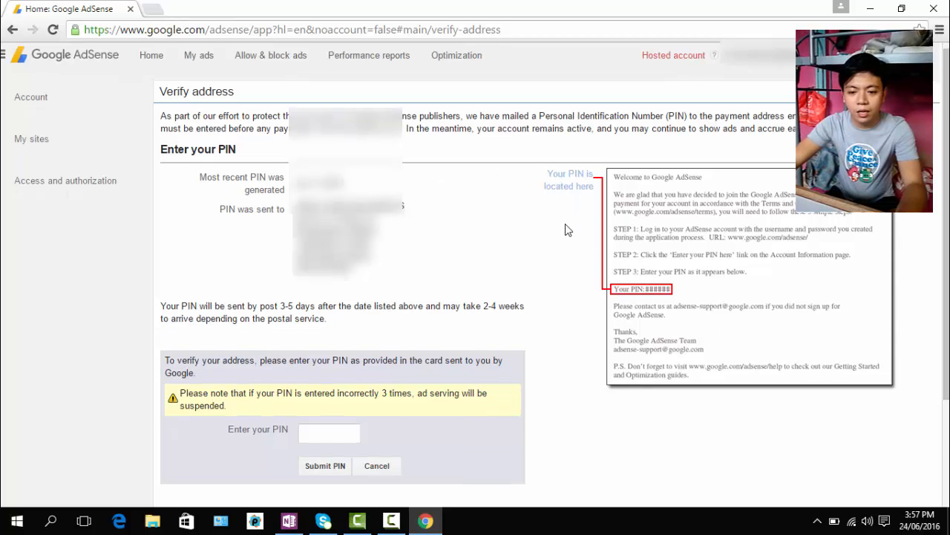
pyautogui.scroll(-3)
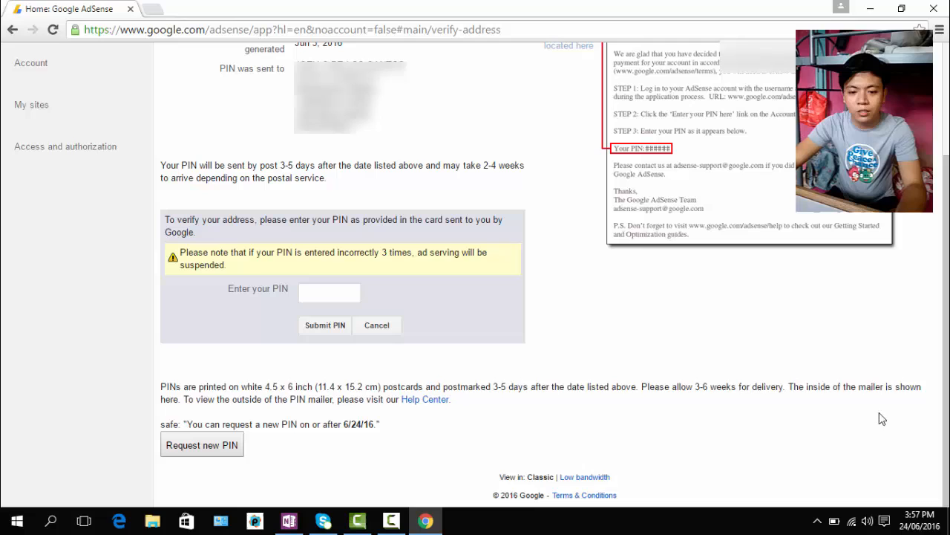
pyautogui.moveTo(178, 330)
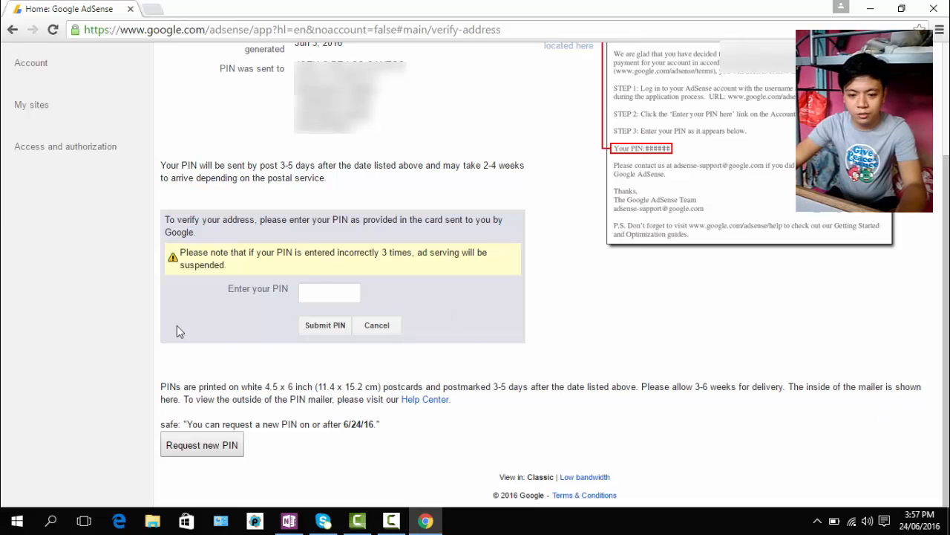
pyautogui.moveTo(356, 434)
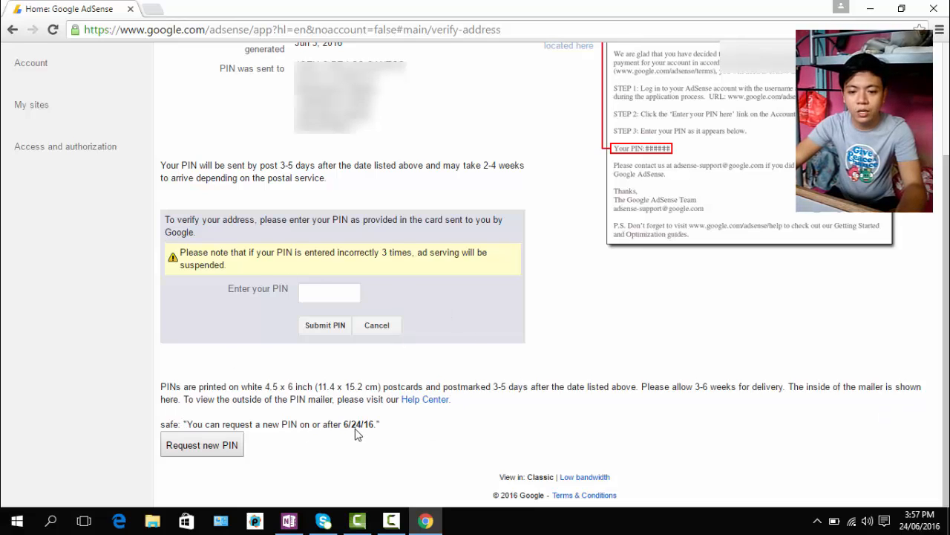
pyautogui.moveTo(265, 383)
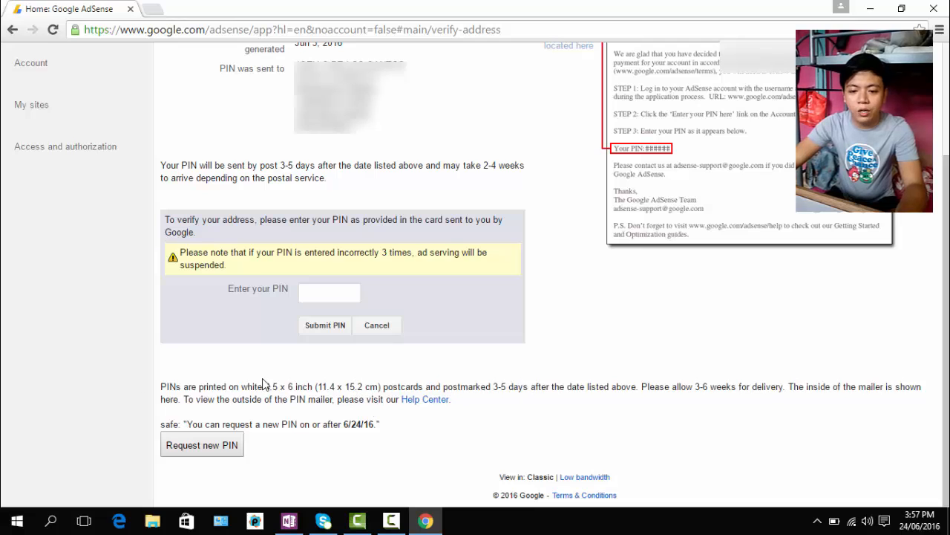
pyautogui.moveTo(158, 428)
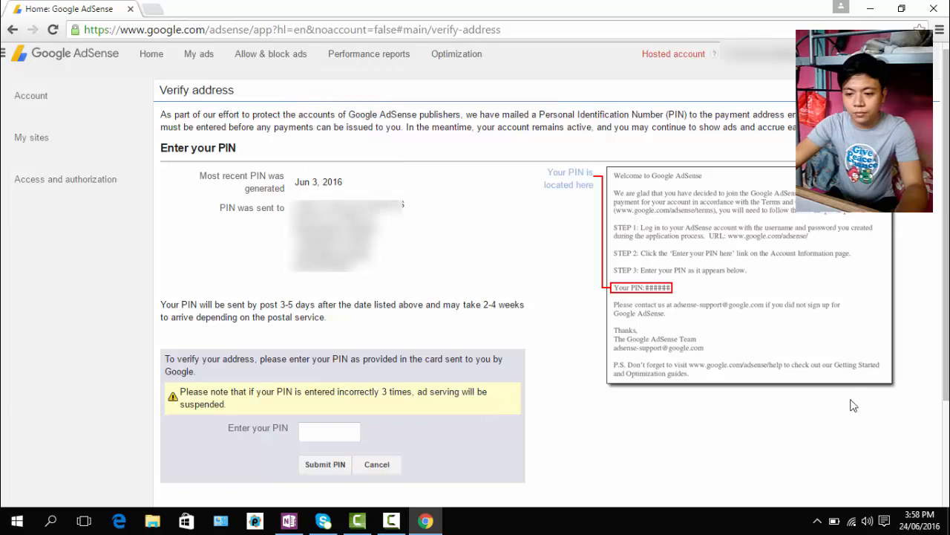
pyautogui.moveTo(861, 512)
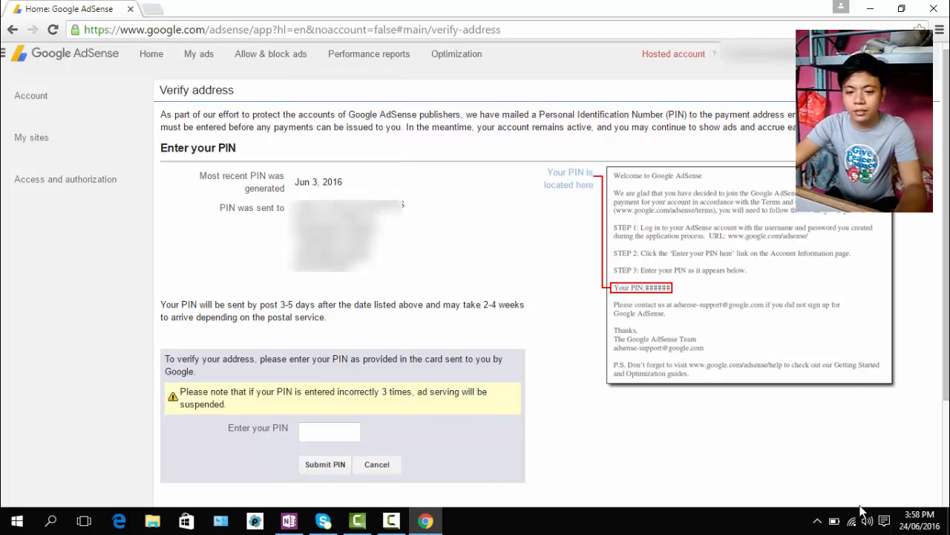
pyautogui.click(884, 520)
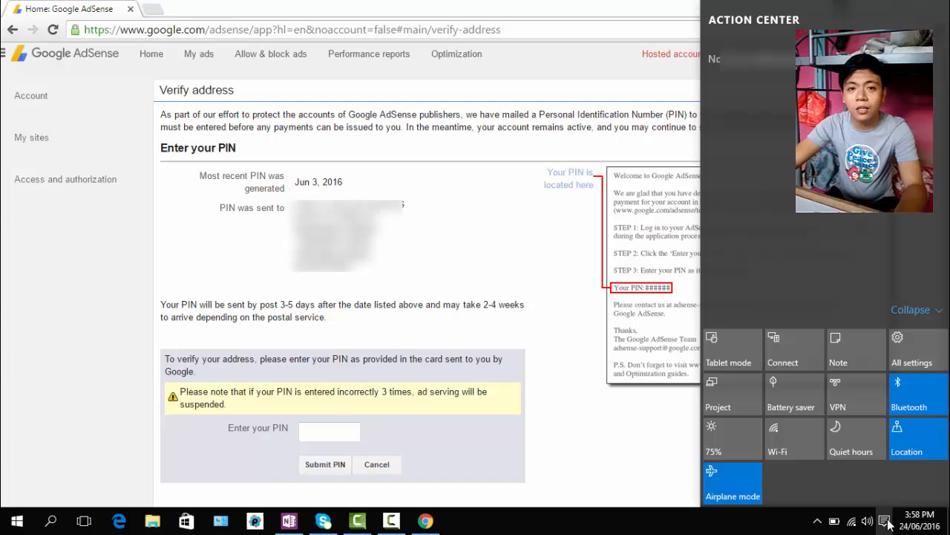
pyautogui.click(885, 520)
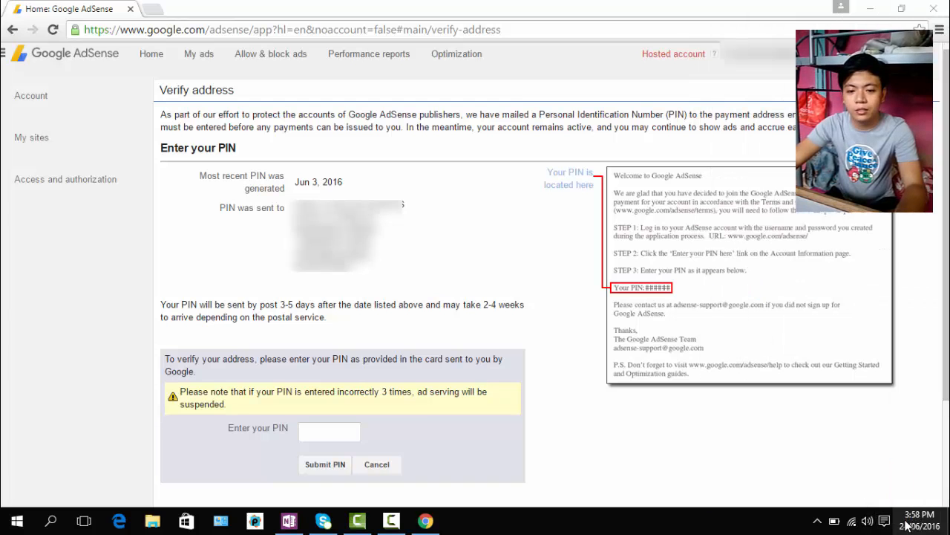
pyautogui.click(897, 516)
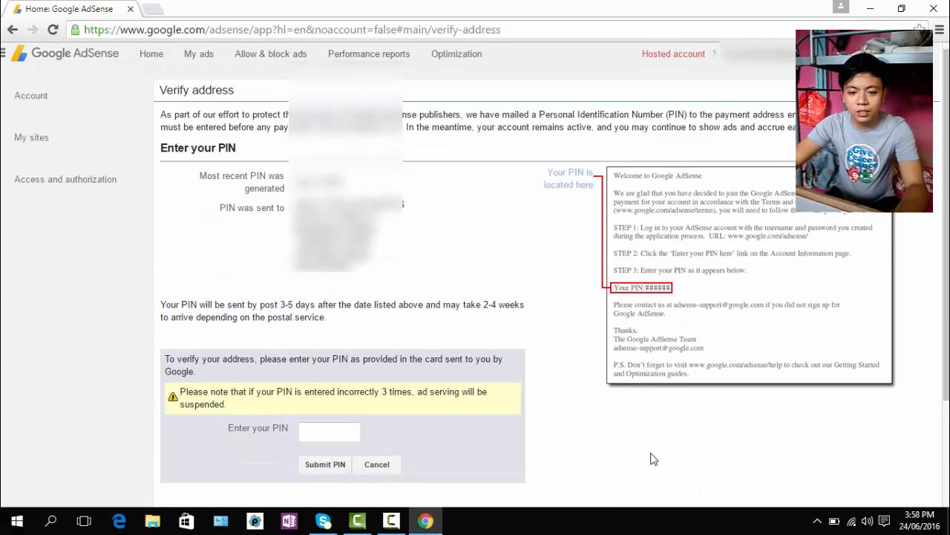
# Step: Request a new verification PIN, landing on the Performance reports page ($159.54 total)
pyautogui.scroll(-3)
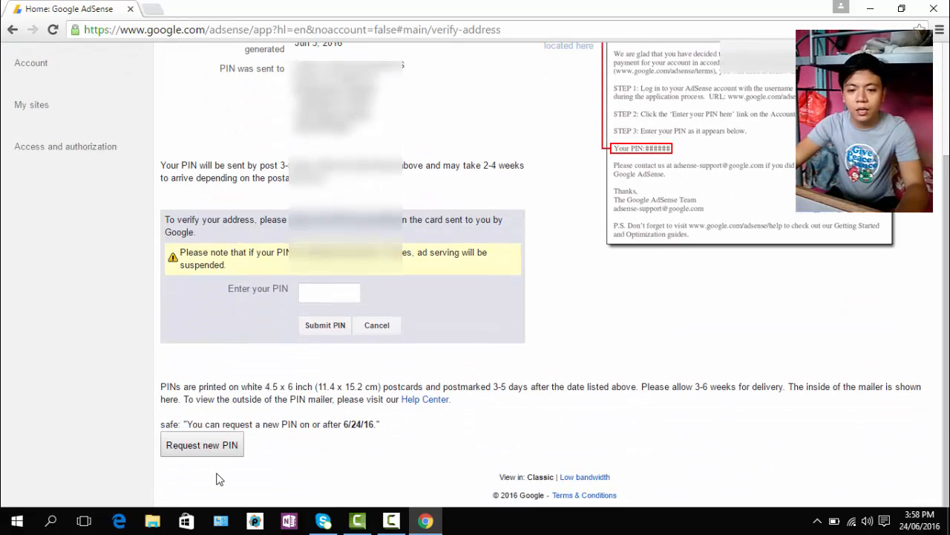
pyautogui.click(202, 444)
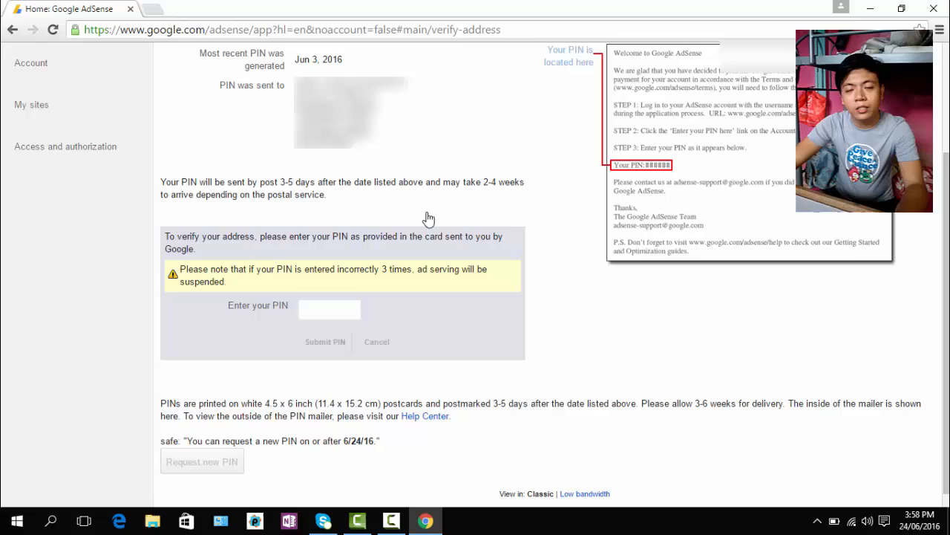
pyautogui.click(202, 460)
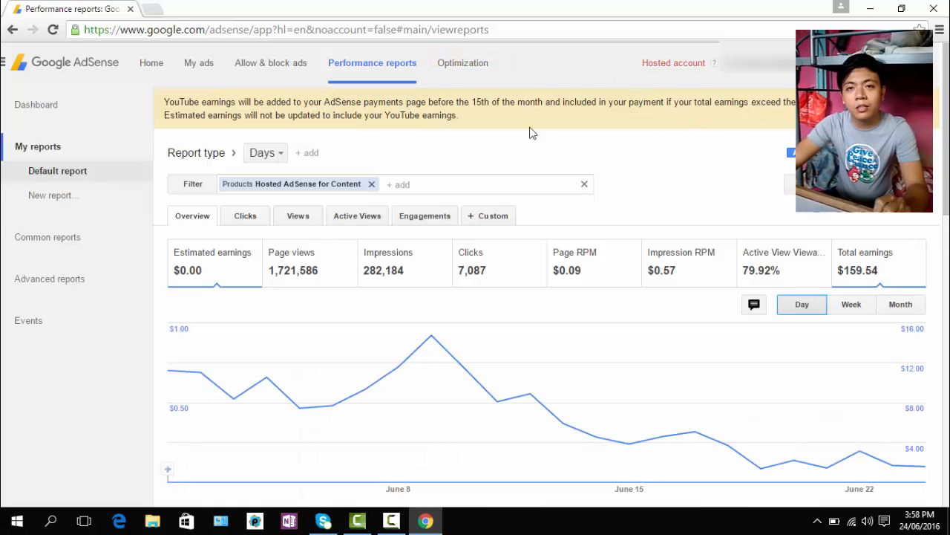
# Step: Return to the Home dashboard showing the payments-on-hold warning
pyautogui.scroll(-3)
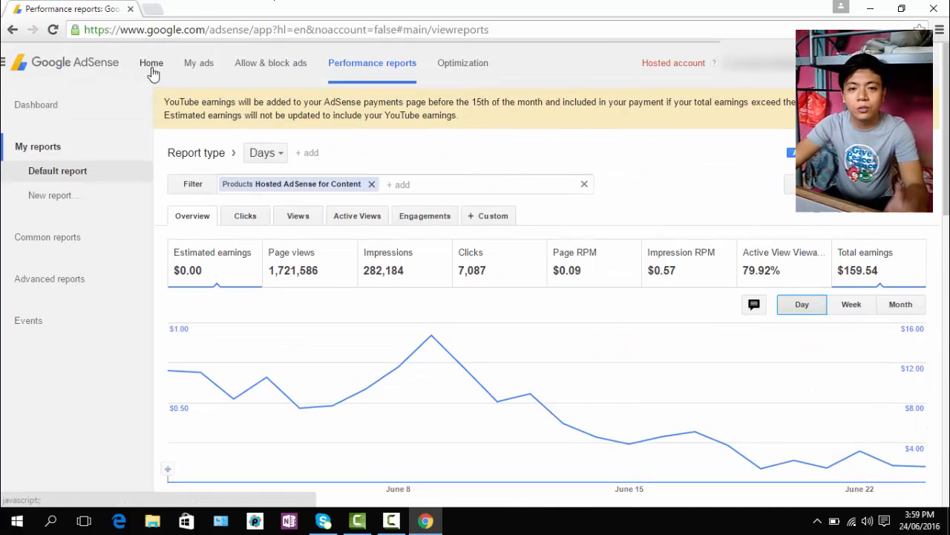
pyautogui.click(152, 63)
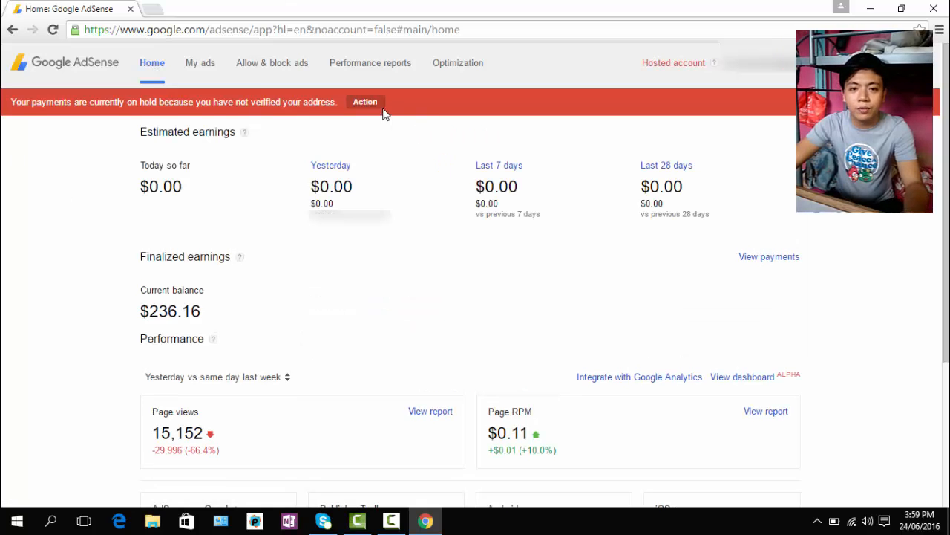
# Step: Reopen Verify address showing the new Jun 24, 2016 PIN and read the manual verification instructions
pyautogui.click(365, 101)
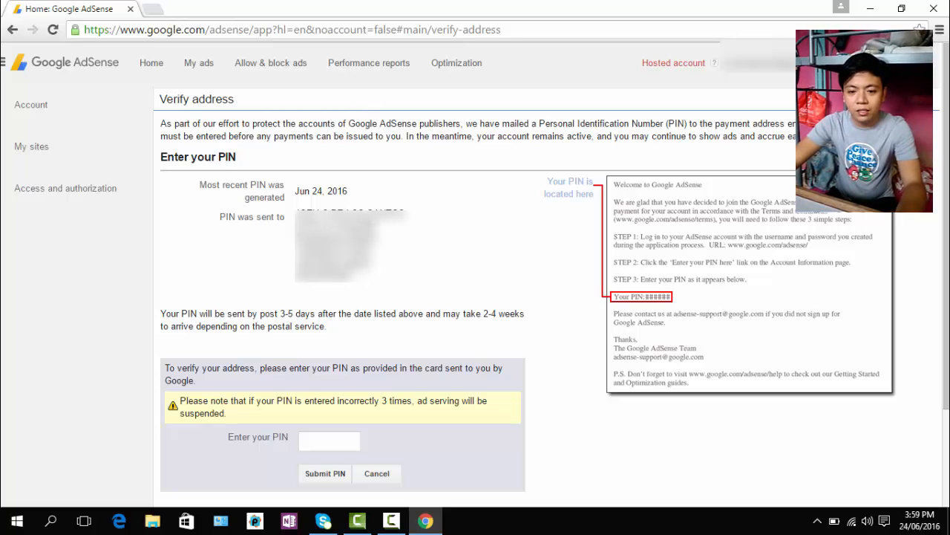
pyautogui.scroll(-3)
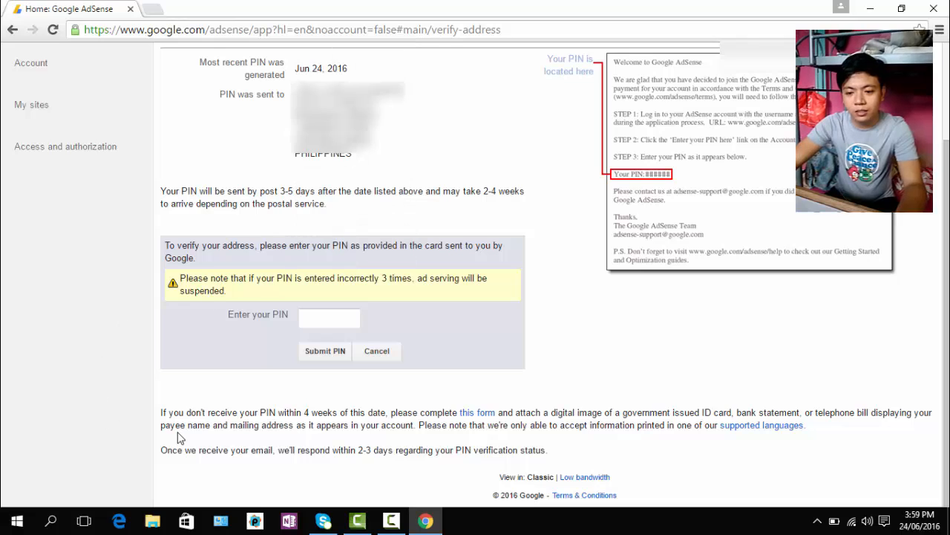
pyautogui.moveTo(446, 428)
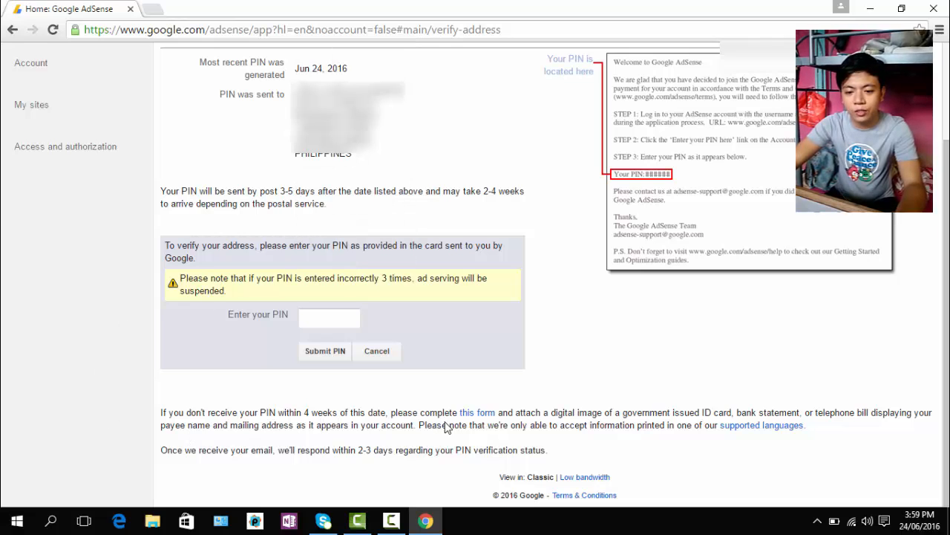
pyautogui.moveTo(594, 432)
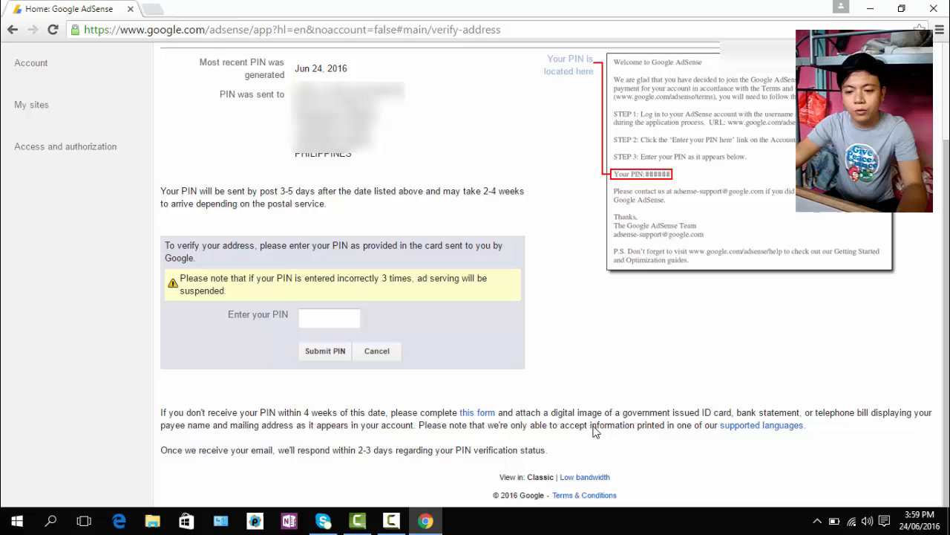
pyautogui.moveTo(884, 419)
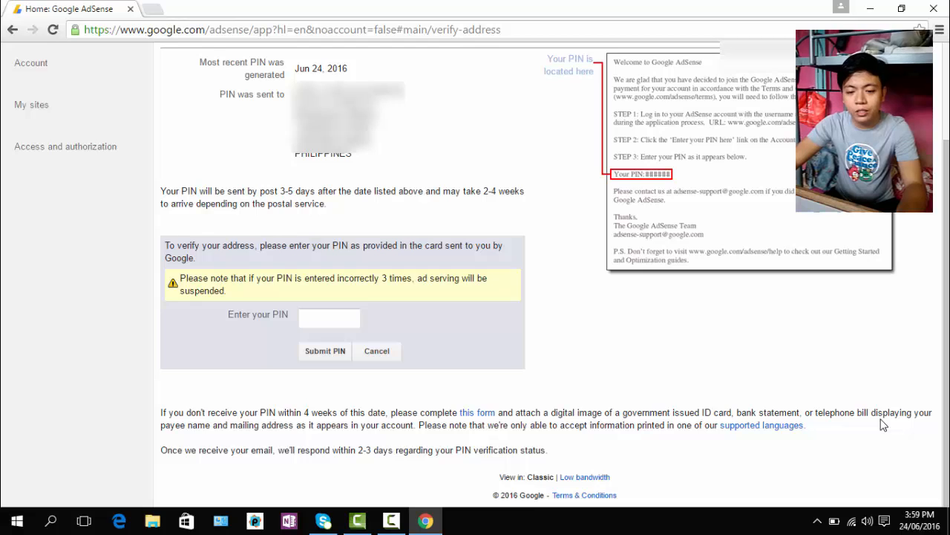
pyautogui.moveTo(220, 119)
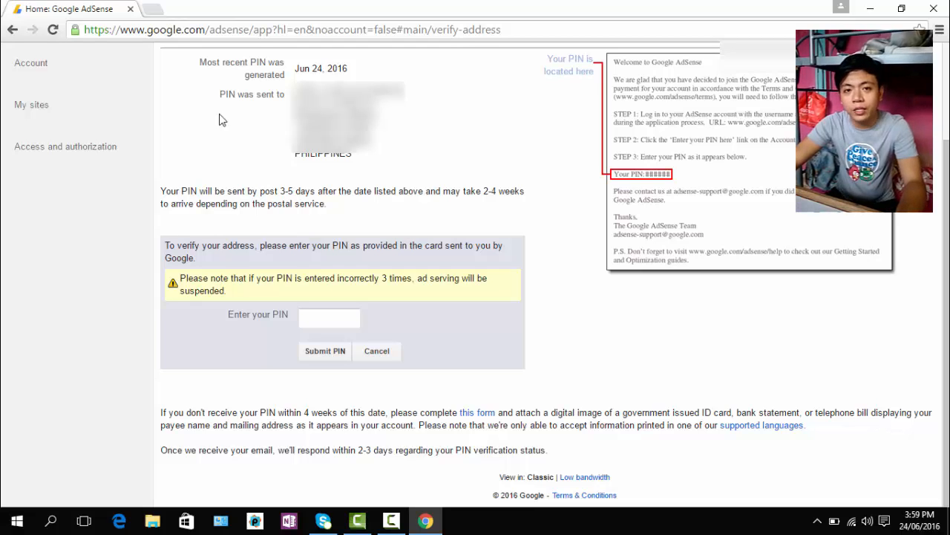
pyautogui.moveTo(349, 429)
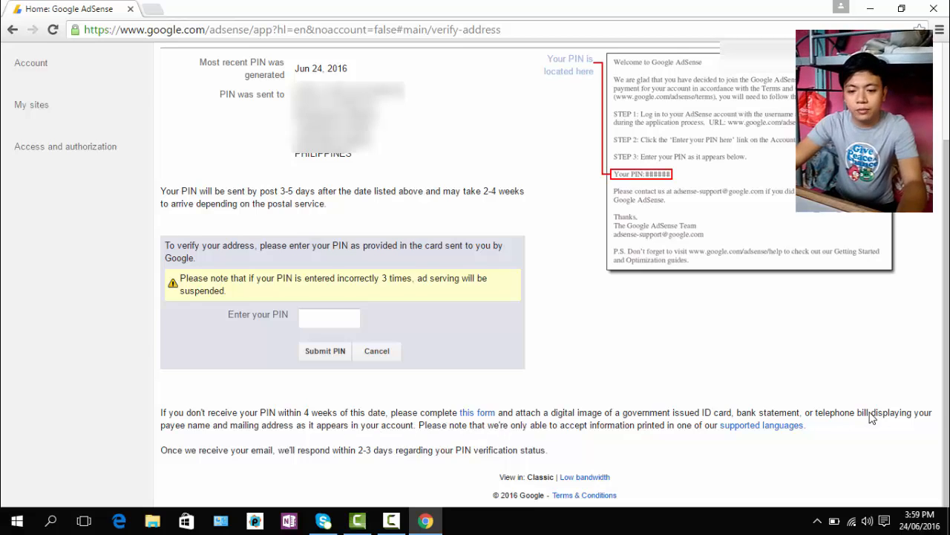
pyautogui.moveTo(943, 428)
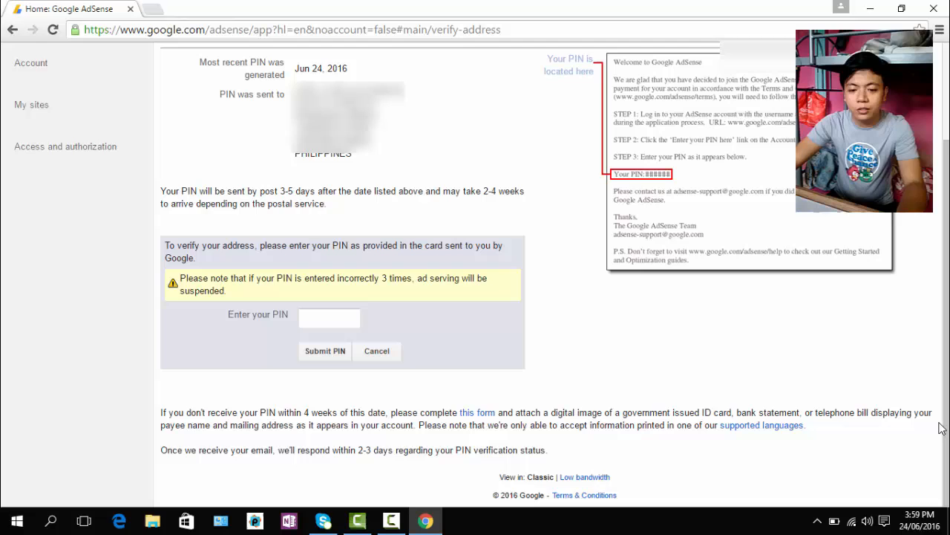
pyautogui.scroll(3)
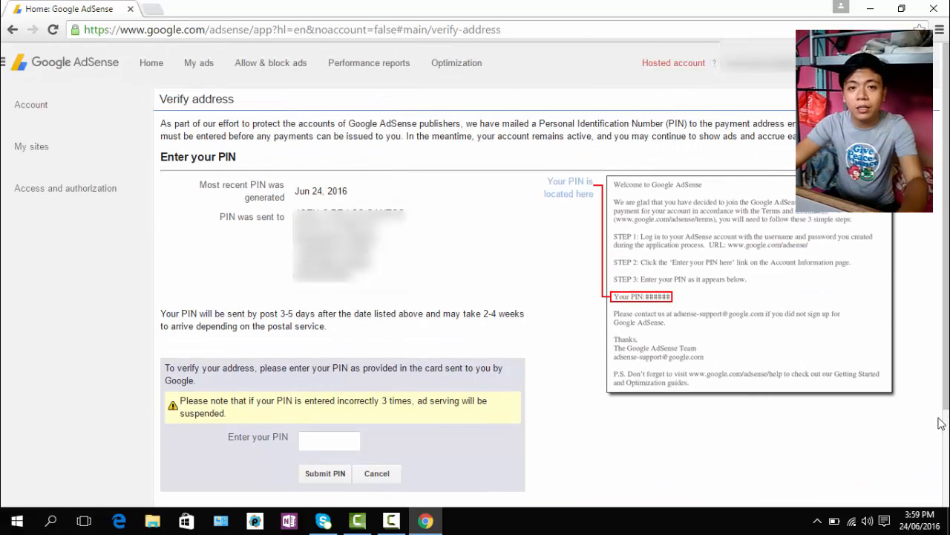
pyautogui.moveTo(184, 140)
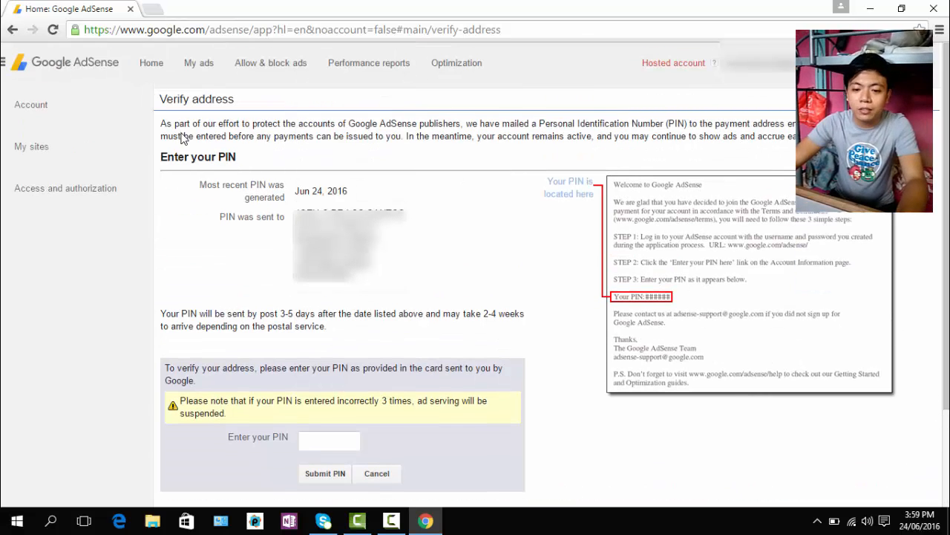
pyautogui.moveTo(323, 141)
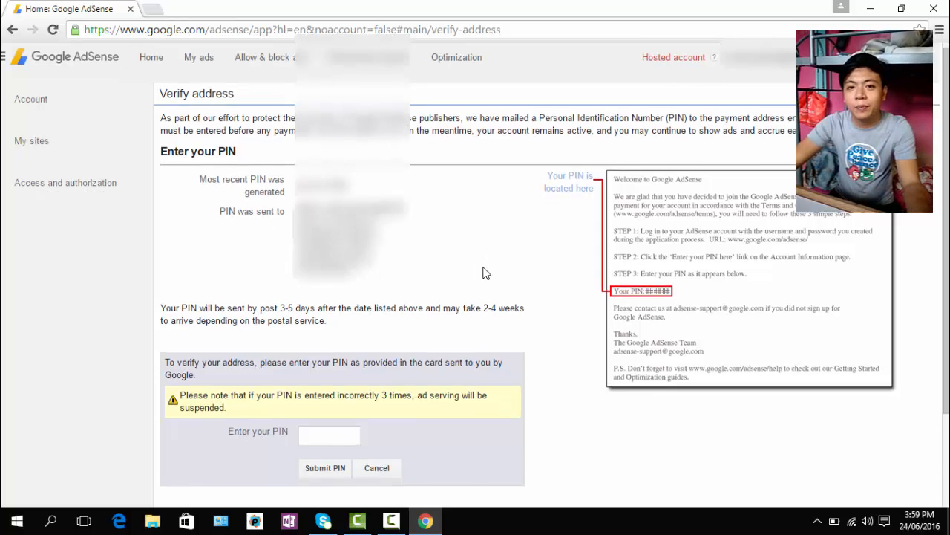
pyautogui.scroll(-3)
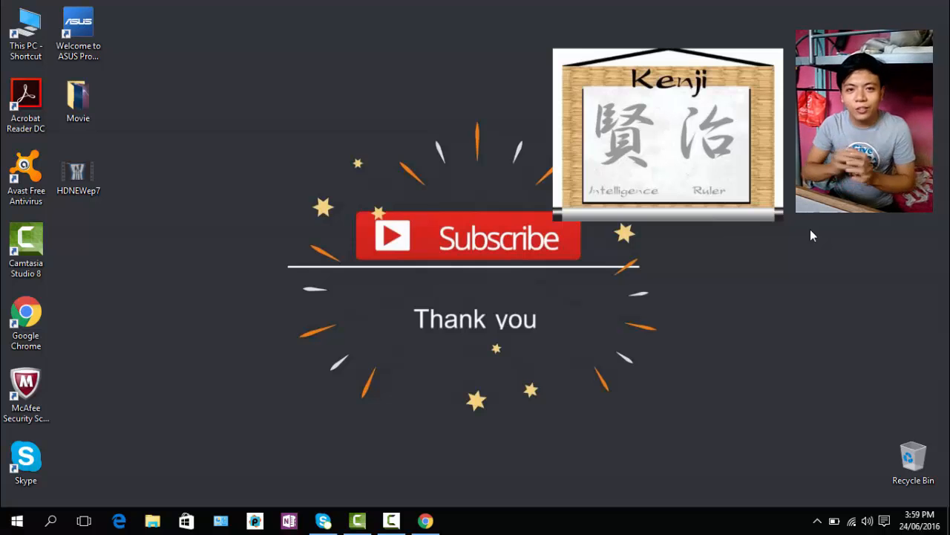
pyautogui.moveTo(681, 193)
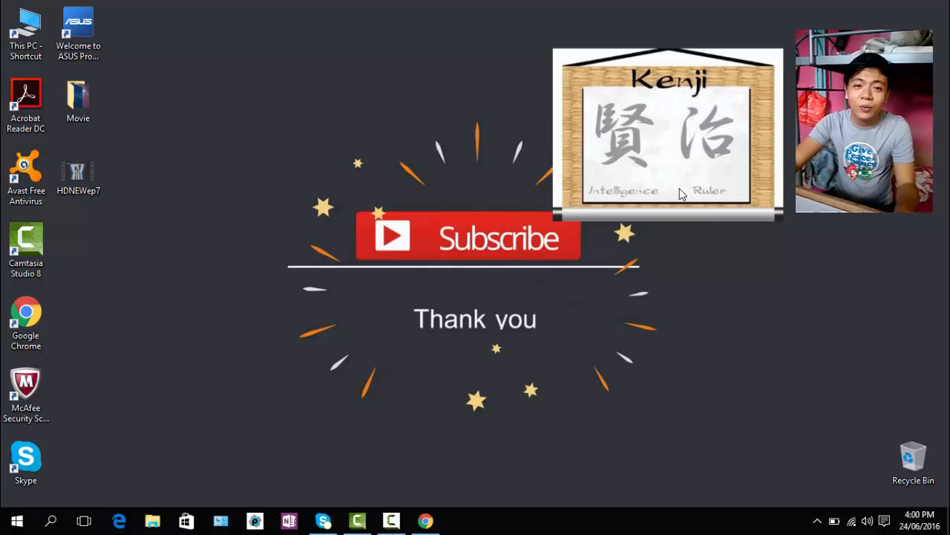
# Step: Minimize Chrome to reveal the desktop with the thank-you end screen
pyautogui.click(392, 519)
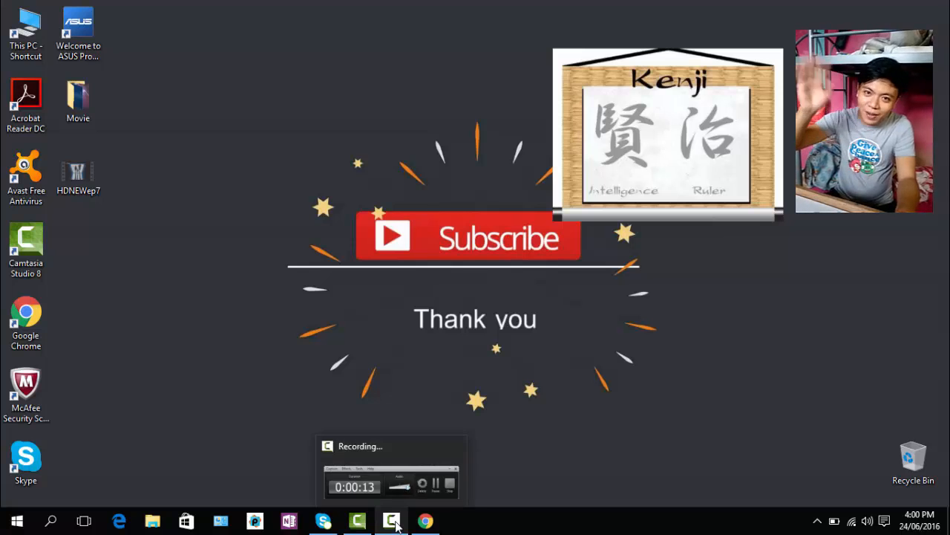